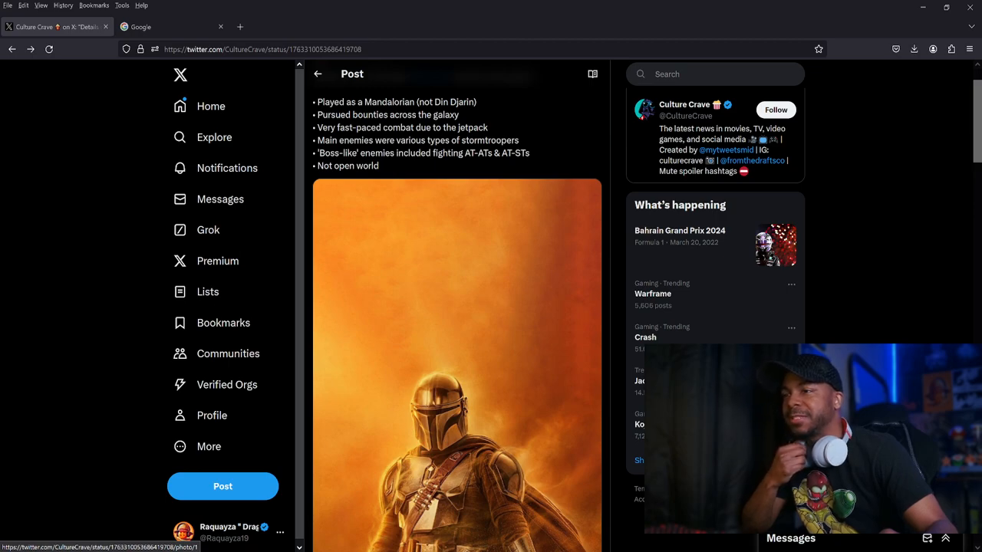
scroll(down, 3)
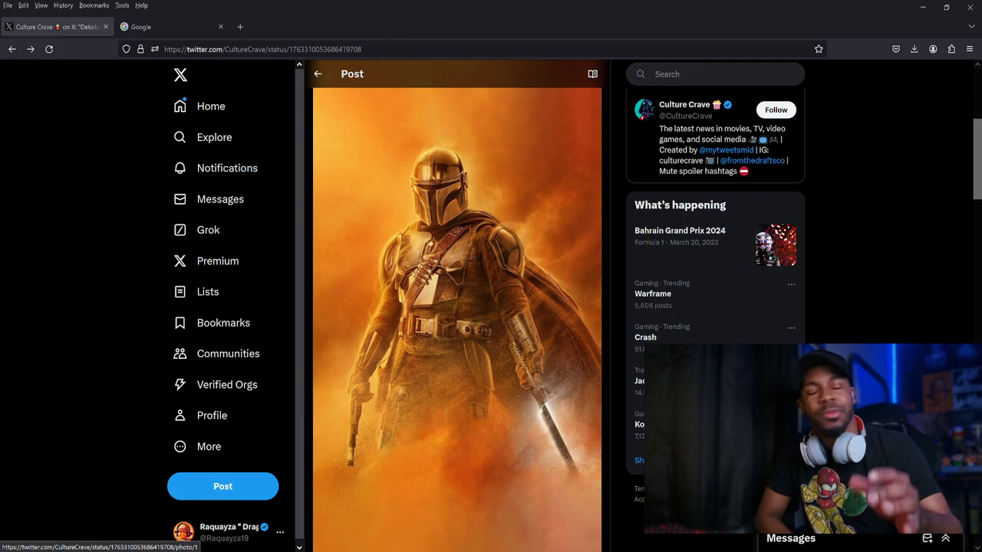
scroll(up, 3)
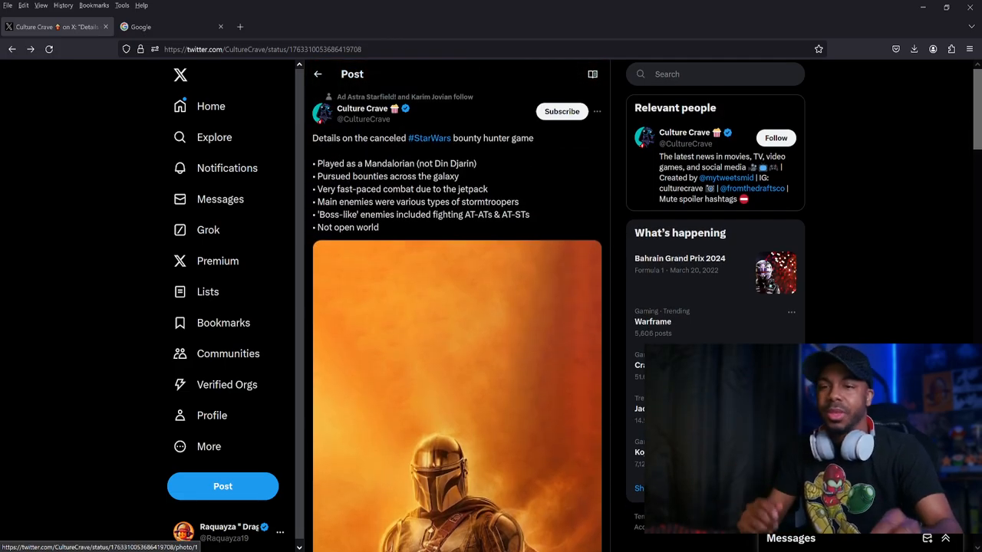